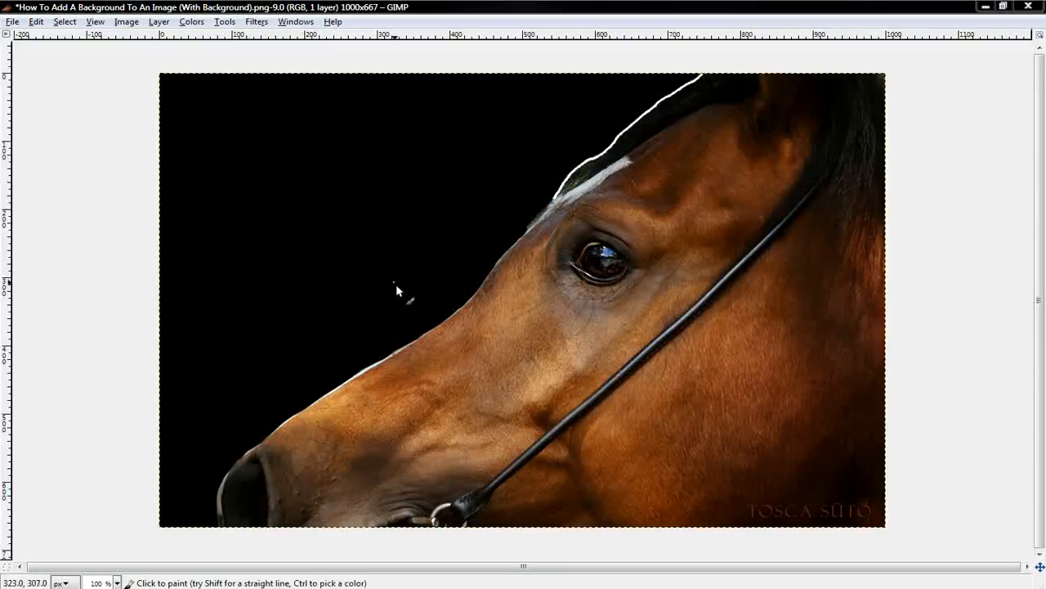
mouse_move(394, 293)
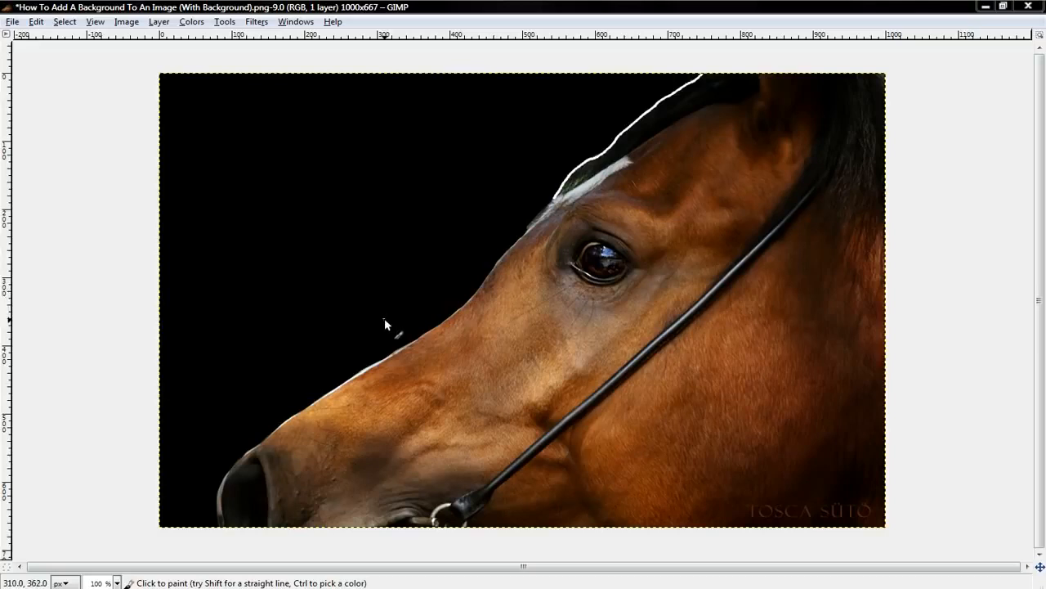
mouse_move(386, 330)
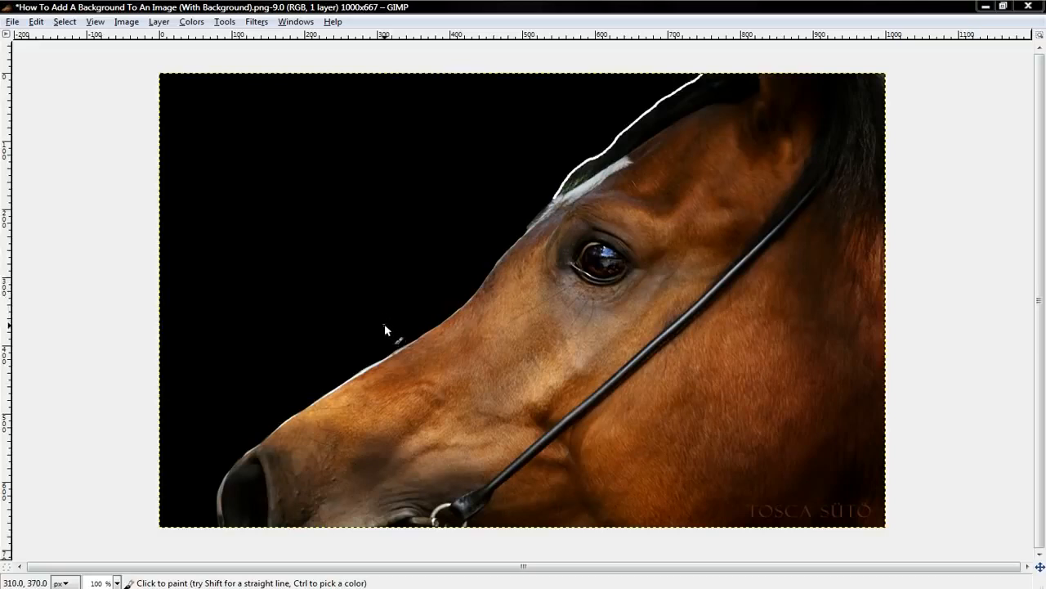
mouse_move(365, 329)
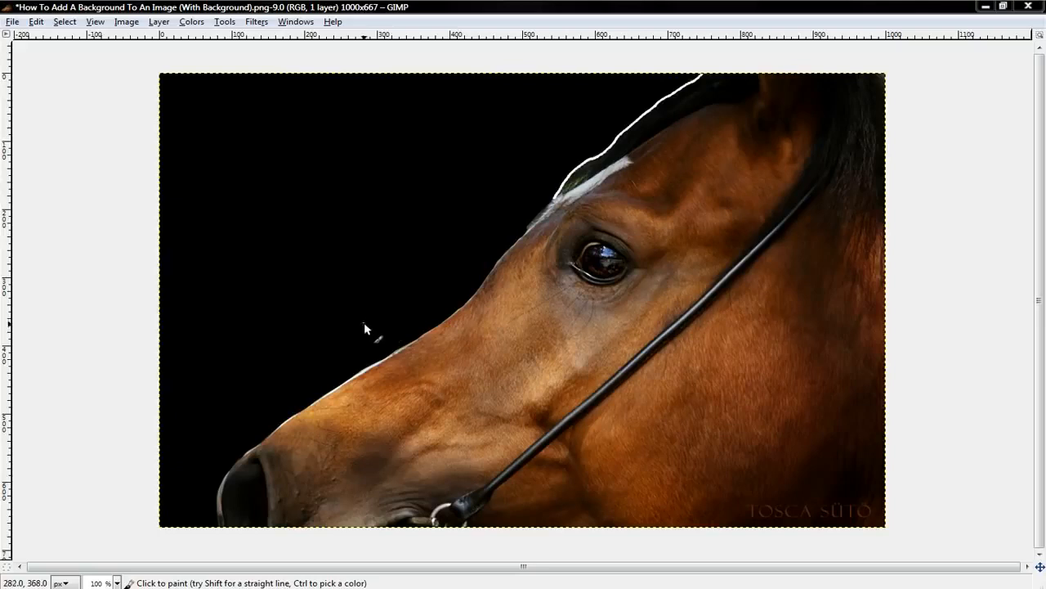
mouse_move(413, 278)
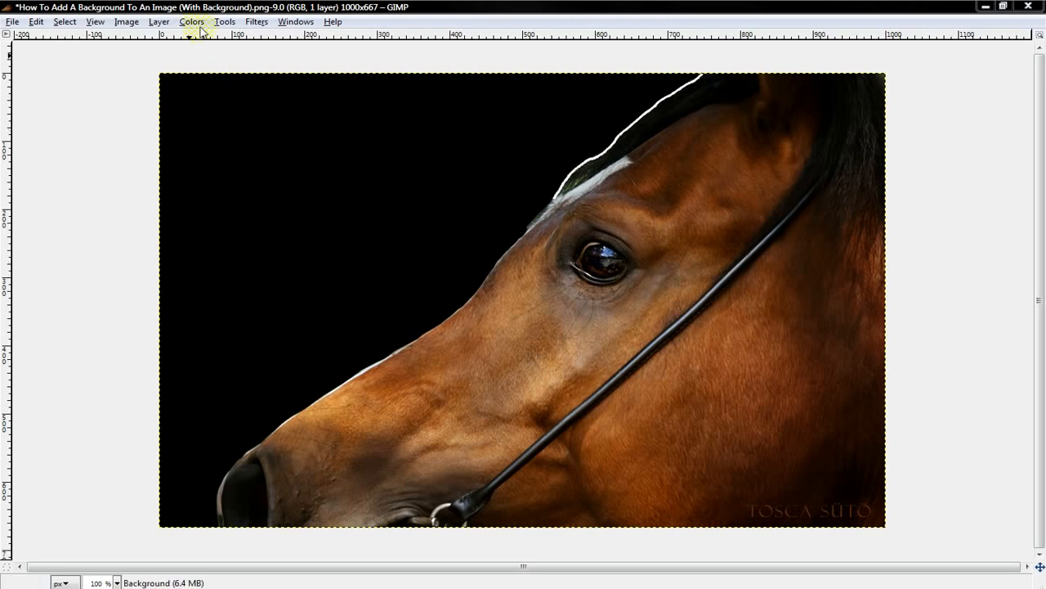
Use Fuzzy Select to select the black background around the horse's head
left_click(225, 21)
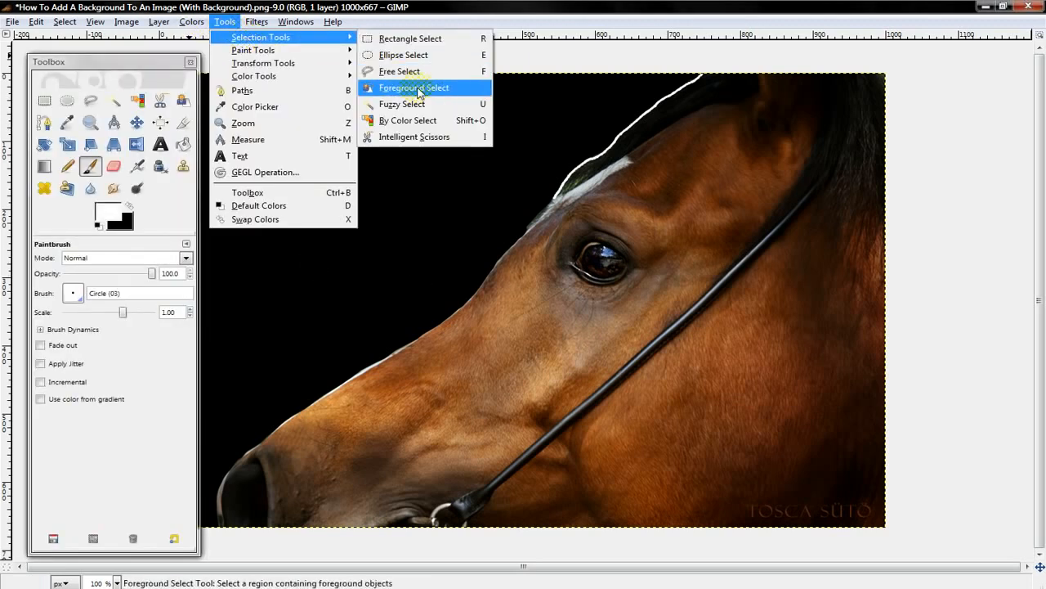
left_click(401, 104)
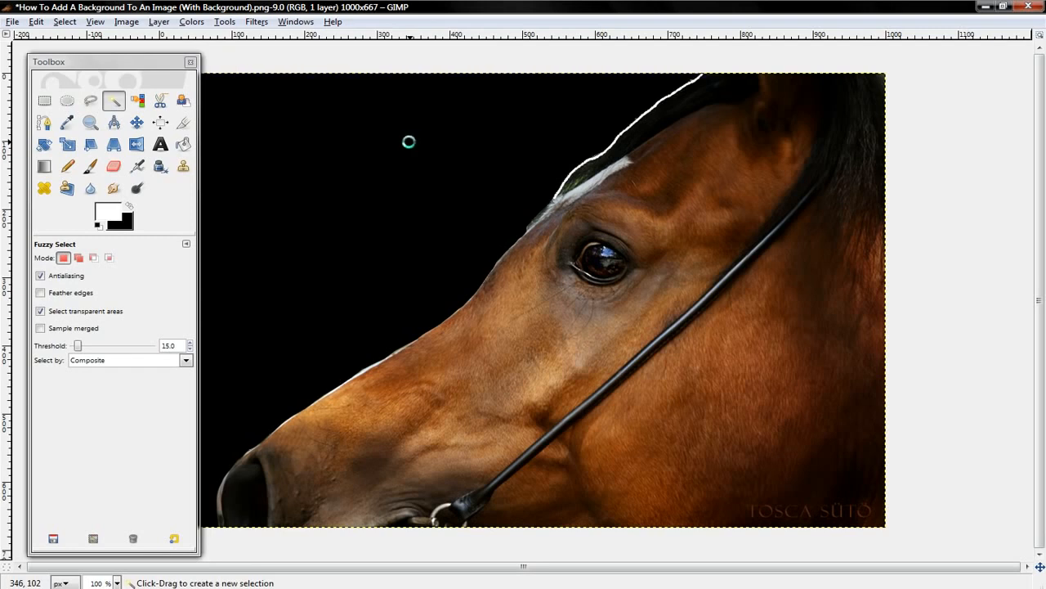
left_click(407, 141)
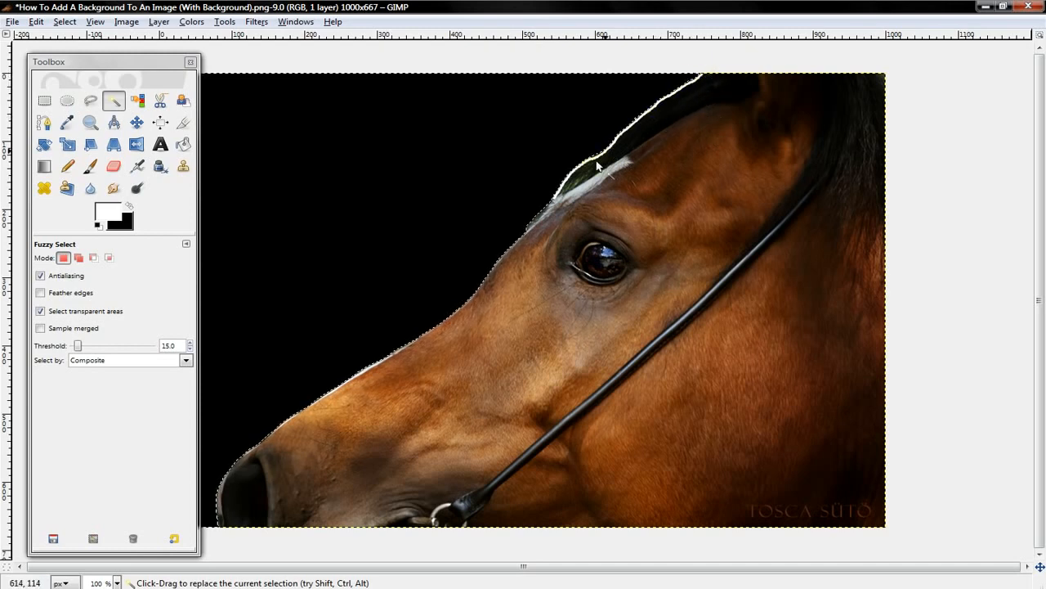
mouse_move(535, 239)
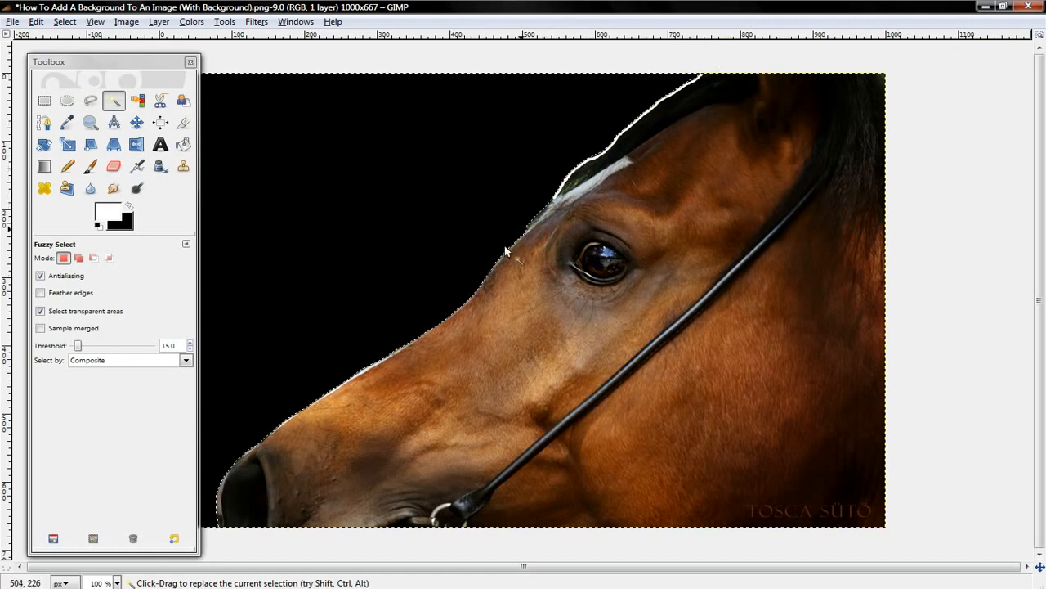
mouse_move(590, 141)
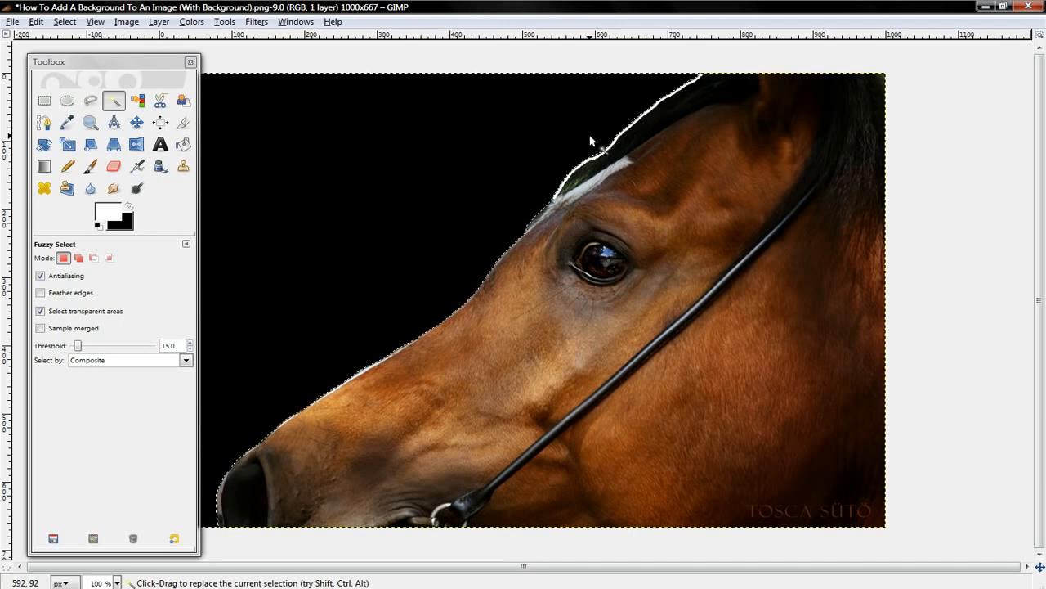
mouse_move(544, 191)
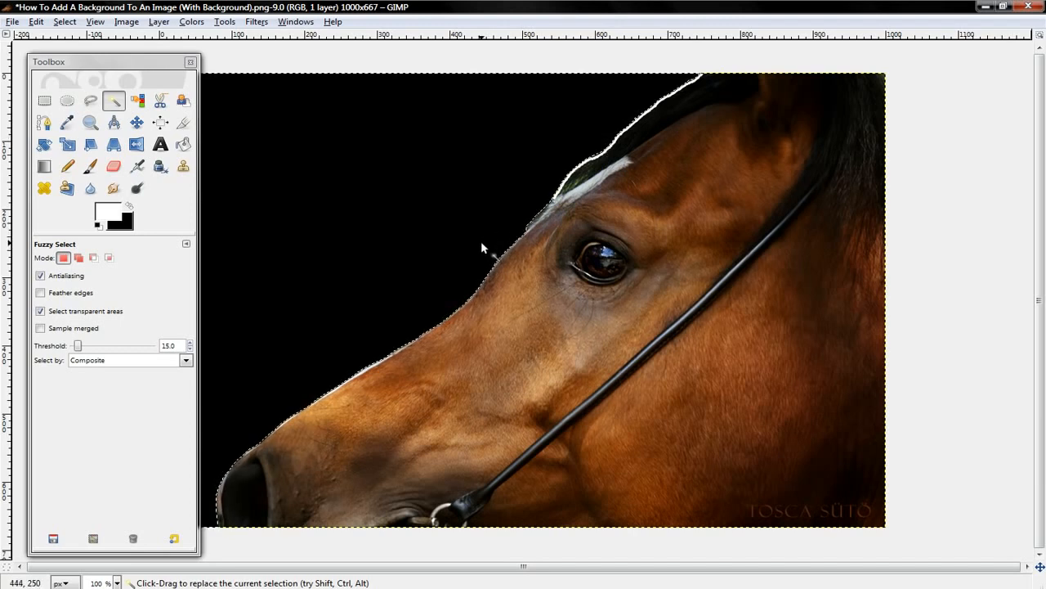
mouse_move(286, 230)
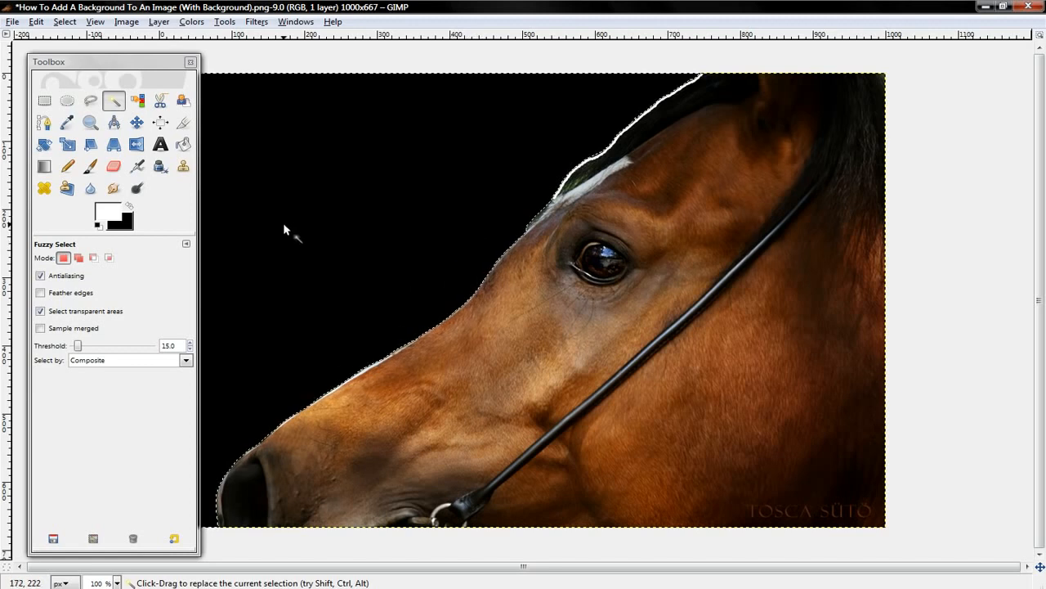
mouse_move(160, 54)
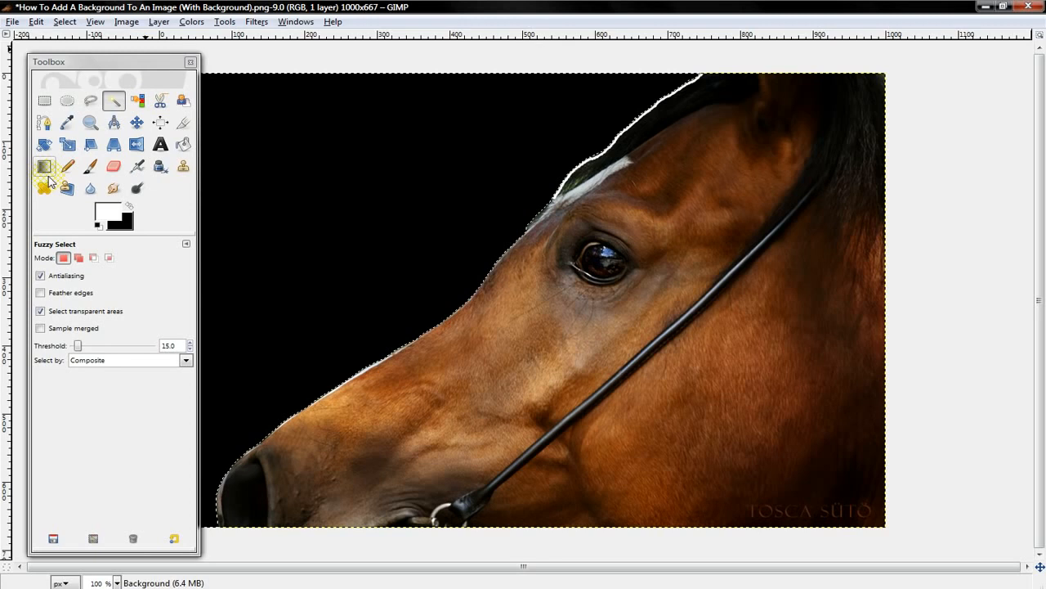
mouse_move(45, 167)
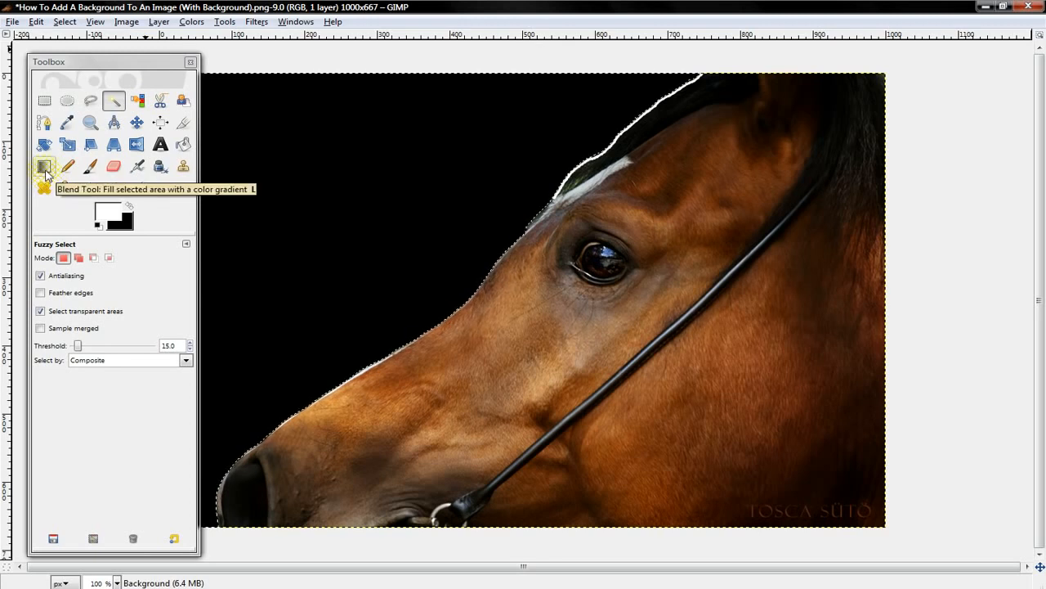
Choose the Blend tool for a white-to-black gradient fill
left_click(44, 166)
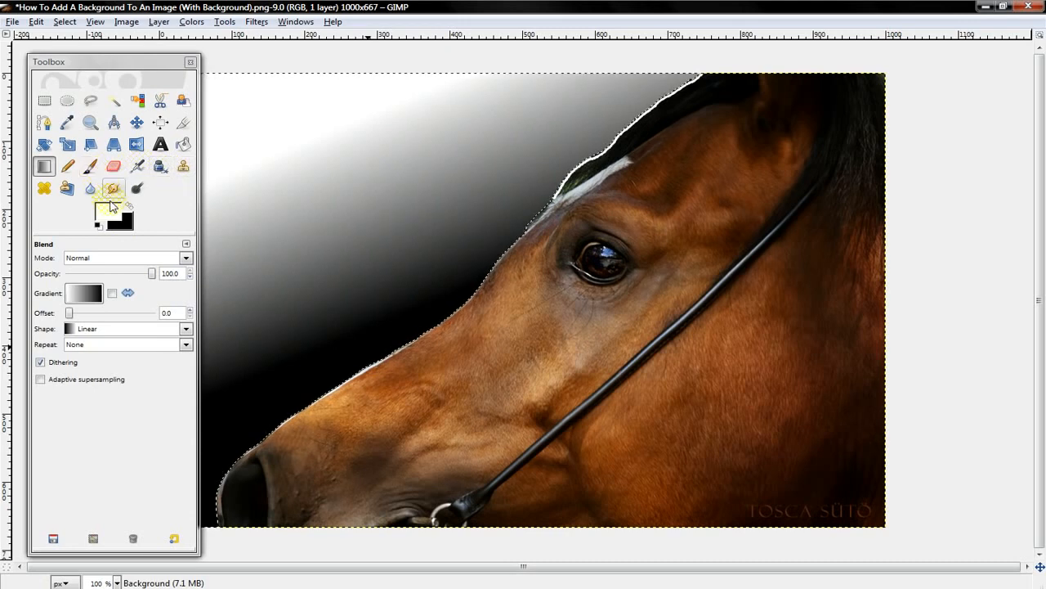
mouse_move(184, 144)
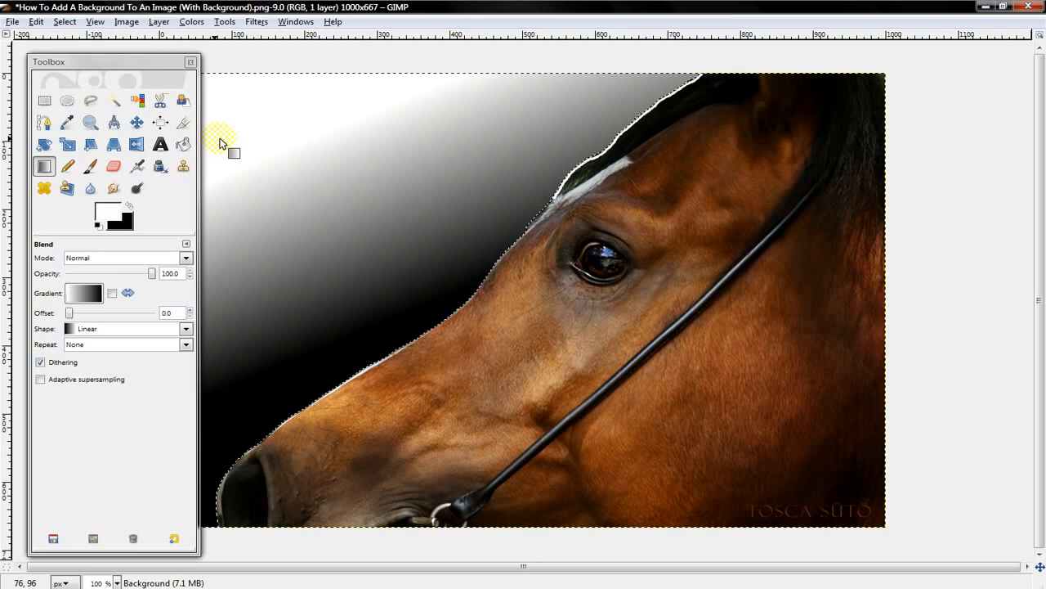
mouse_move(274, 400)
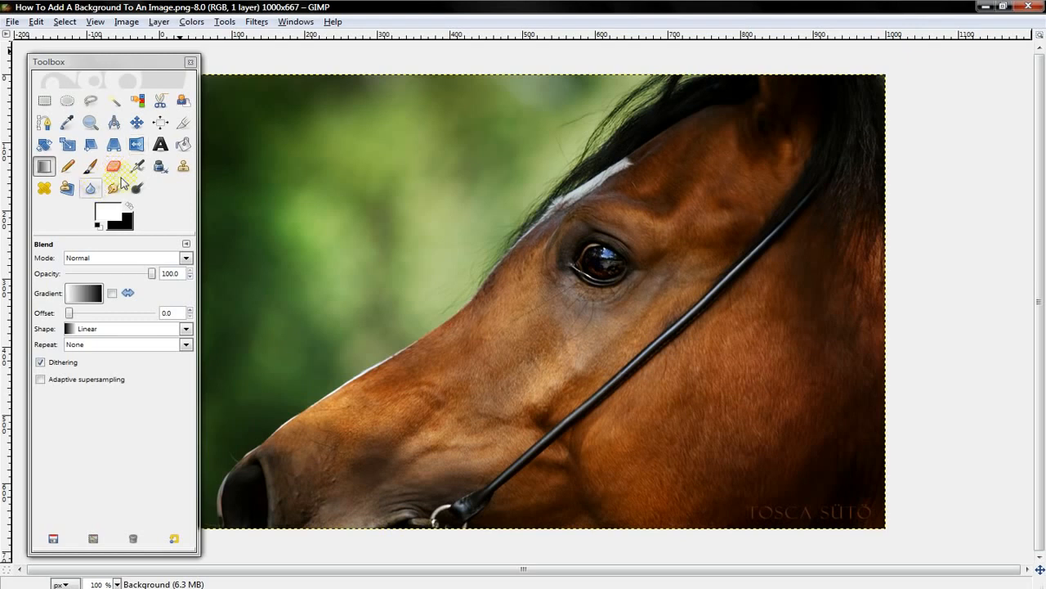
mouse_move(161, 168)
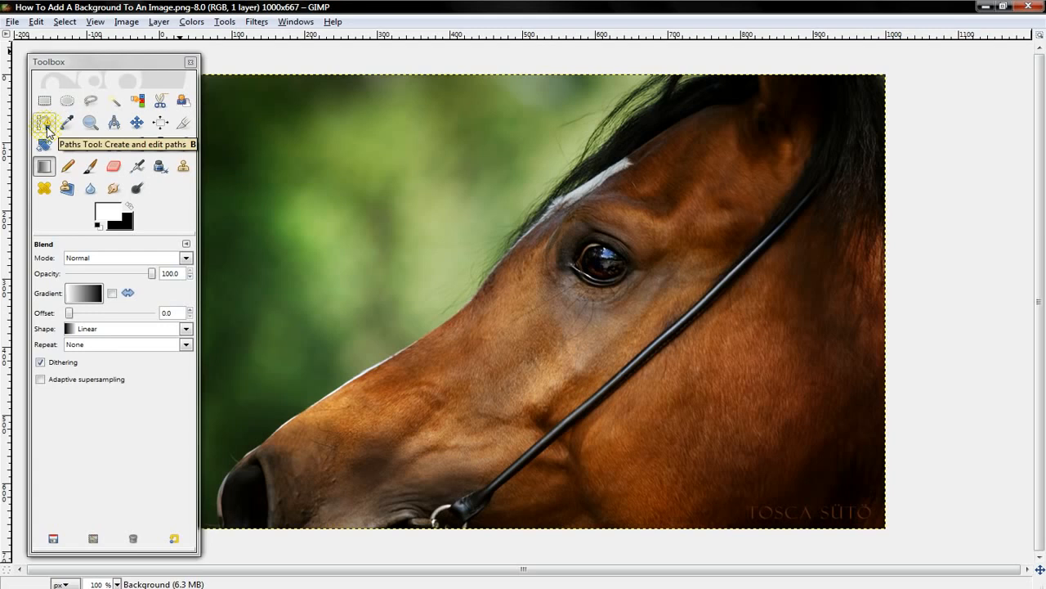
Select the Paths tool and set the zoom to 200%
left_click(44, 123)
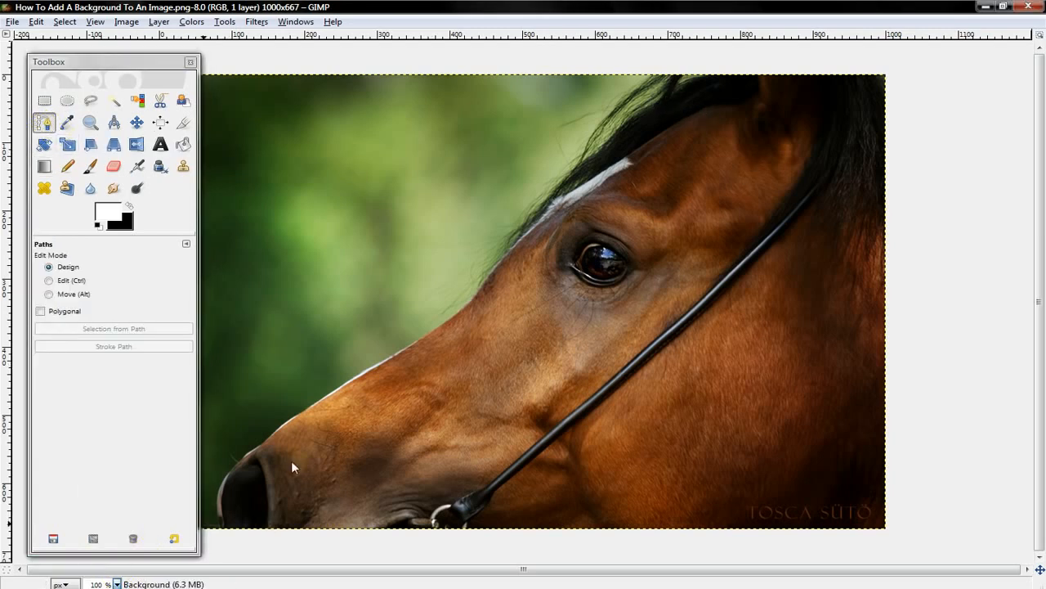
type("200")
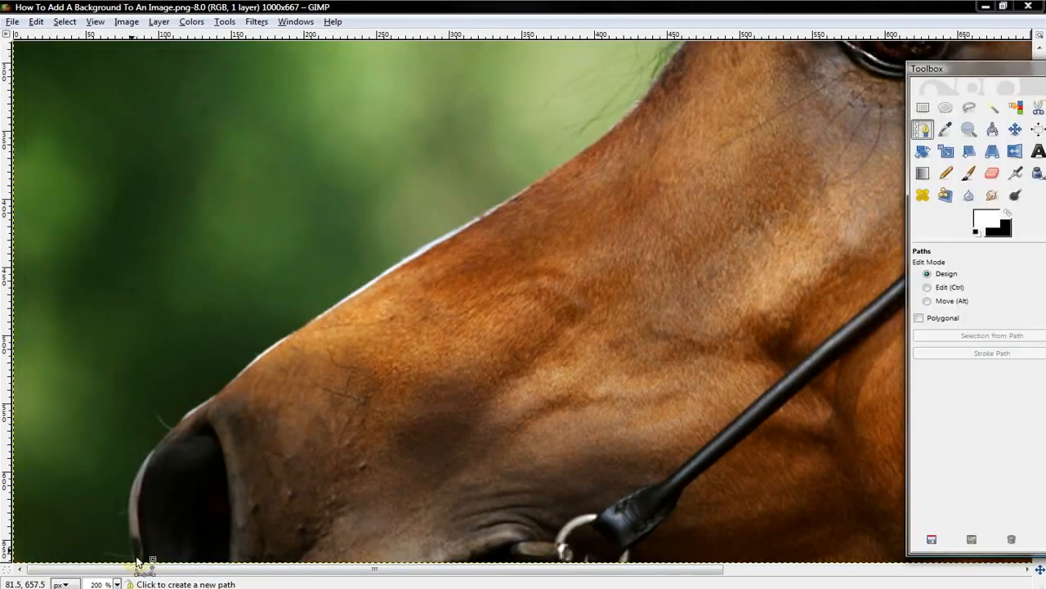
Place path anchors from the nostril bottom up the muzzle toward the forehead, zooming to 400%
left_click(135, 558)
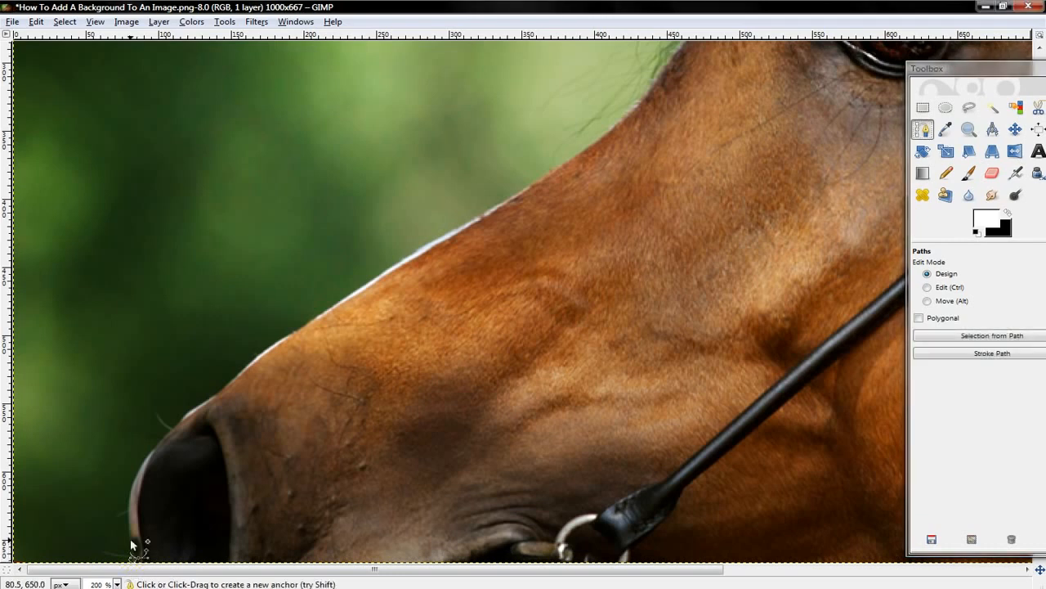
left_click(131, 527)
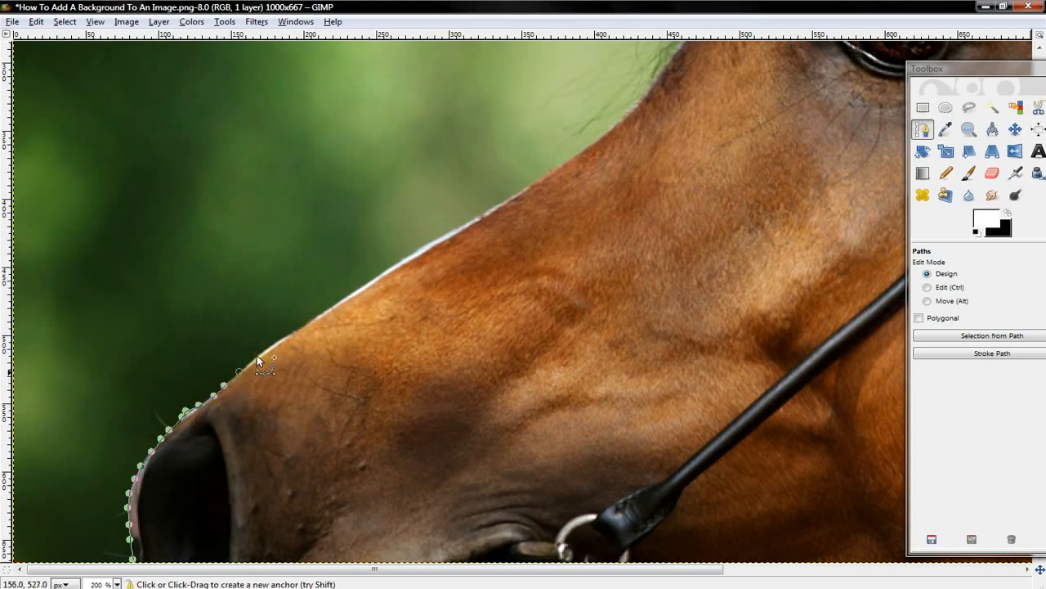
left_click(302, 335)
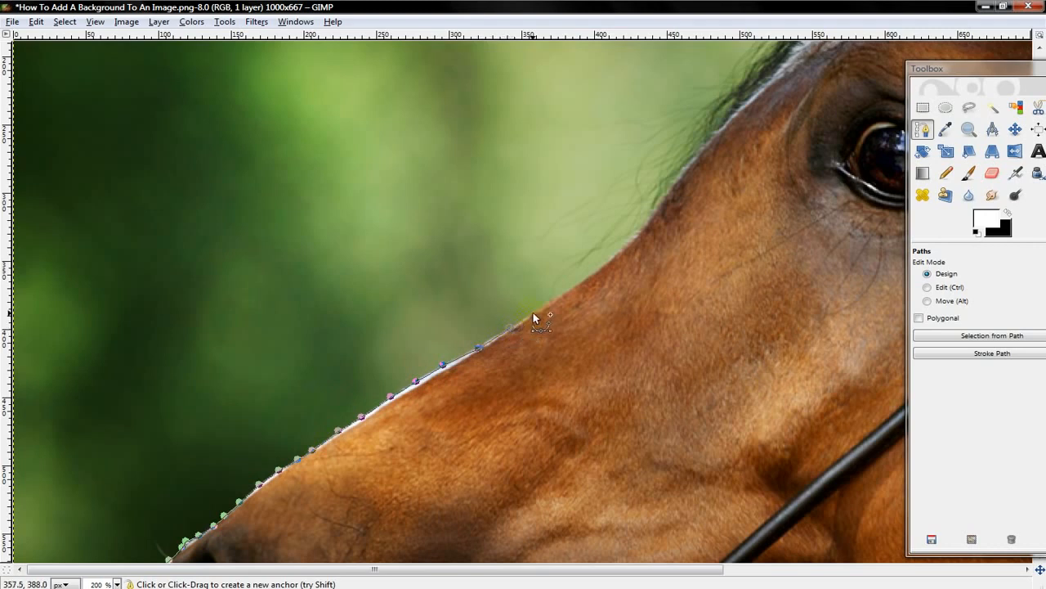
left_click(566, 291)
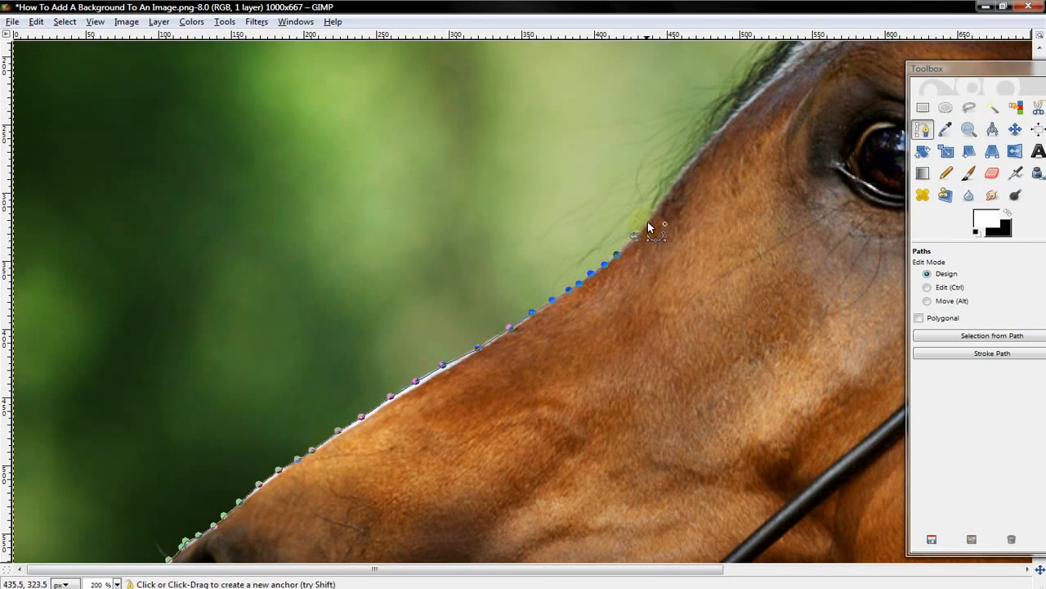
left_click(652, 215)
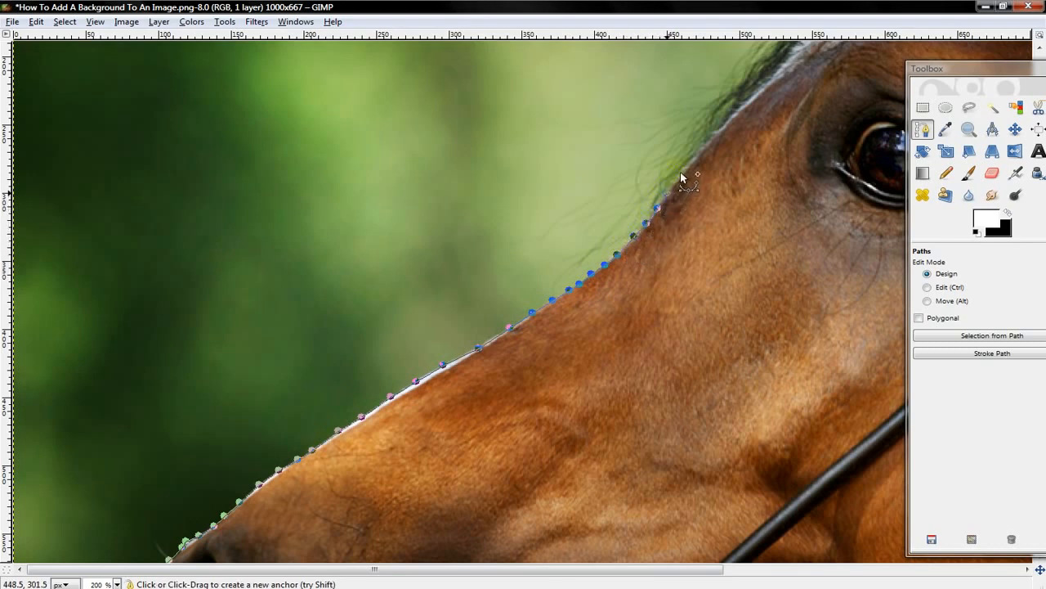
left_click(704, 136)
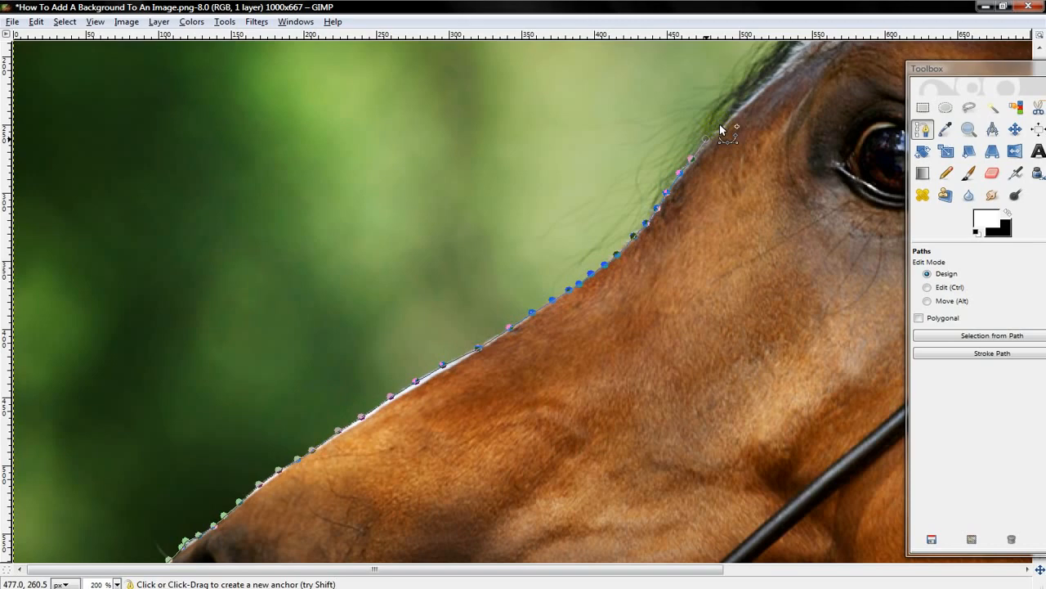
left_click(121, 577)
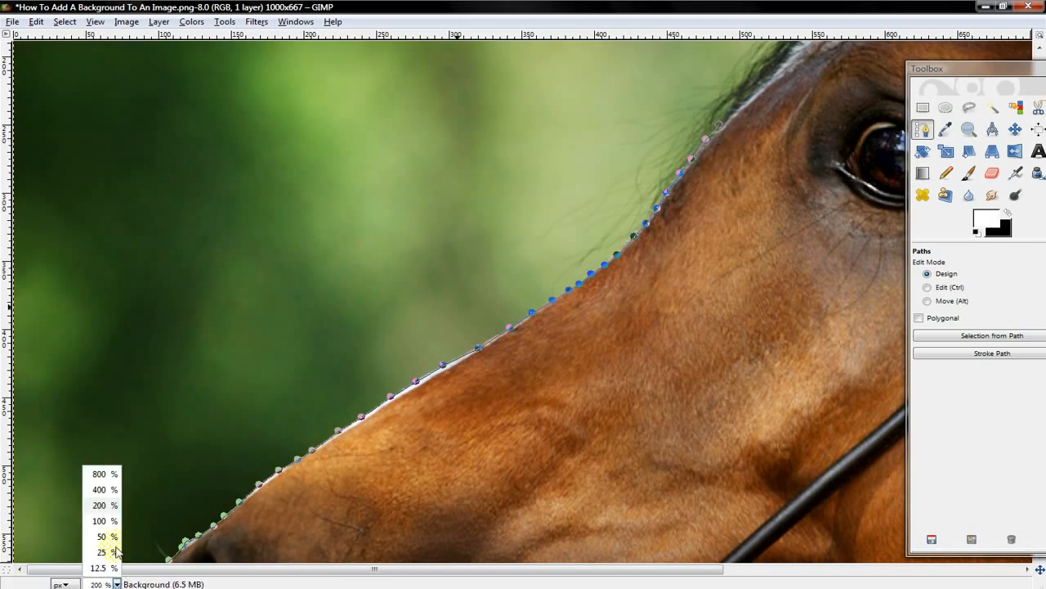
left_click(99, 490)
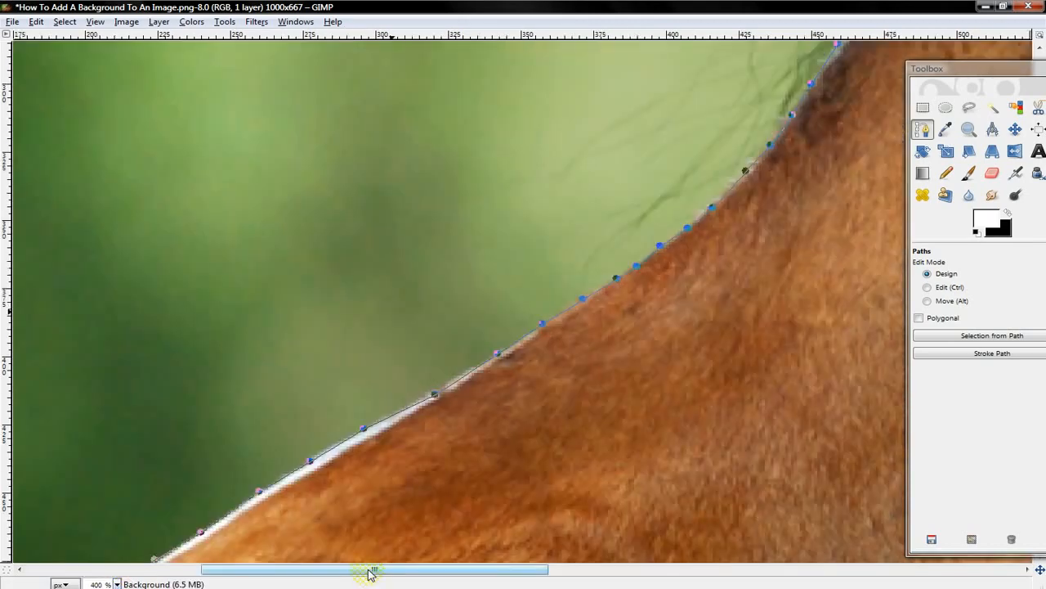
Extend the path along the forehead edge and across the white blaze
left_click_drag(372, 568, 711, 568)
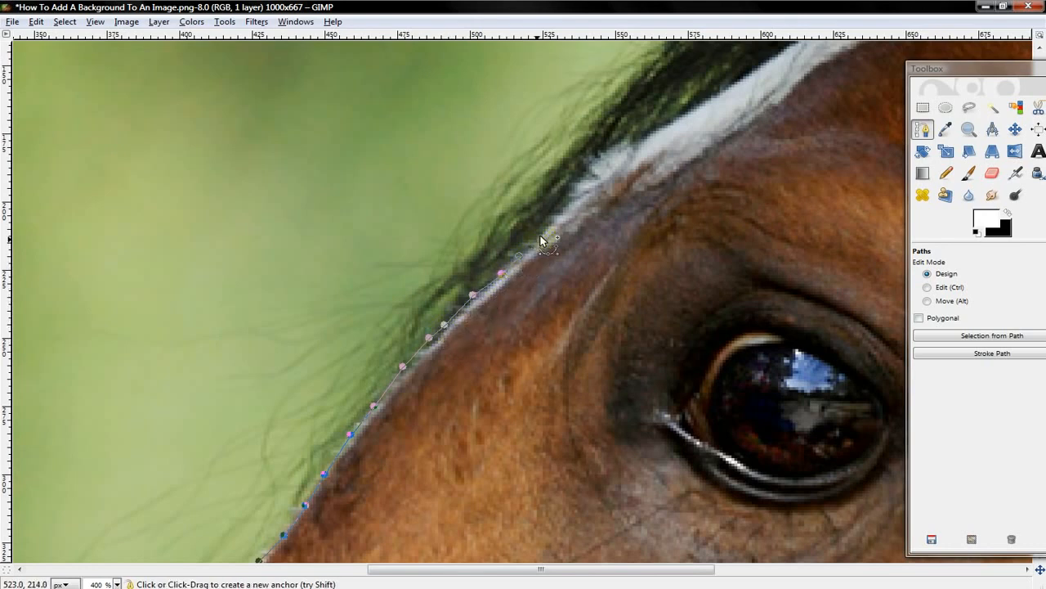
left_click(580, 192)
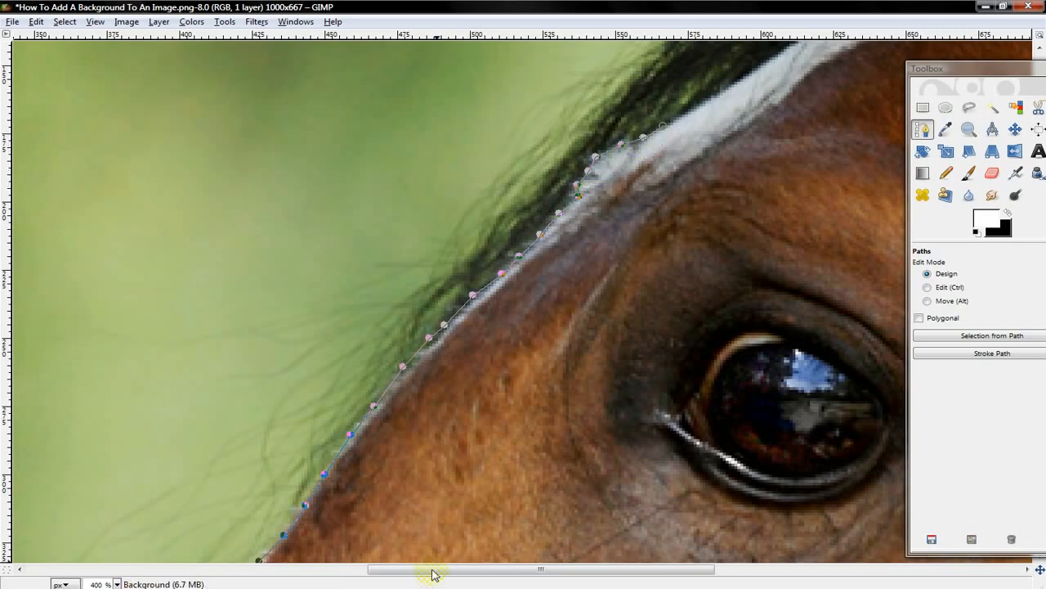
scroll("right", 3)
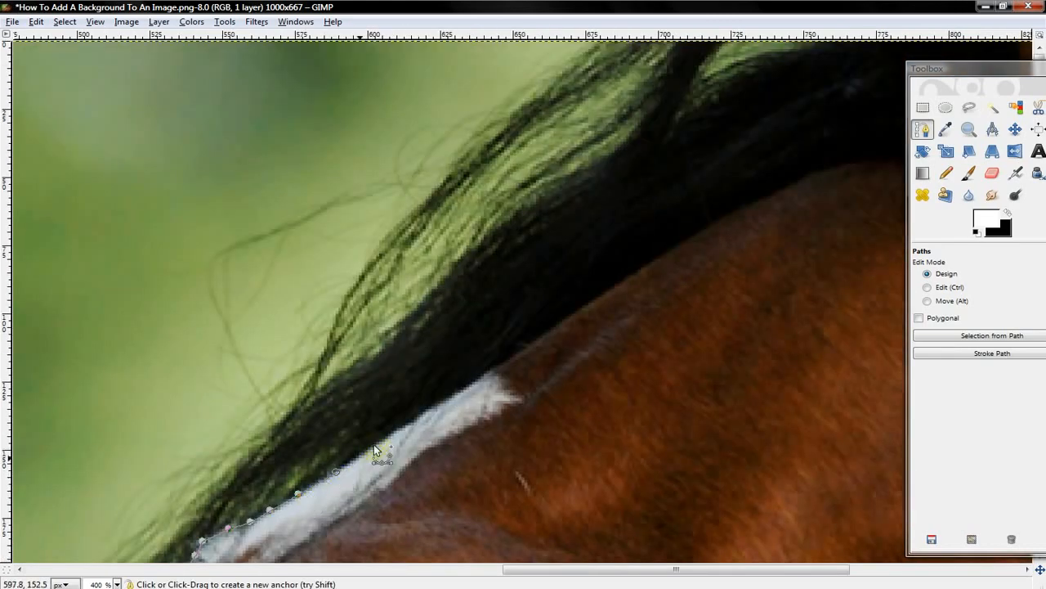
left_click(462, 421)
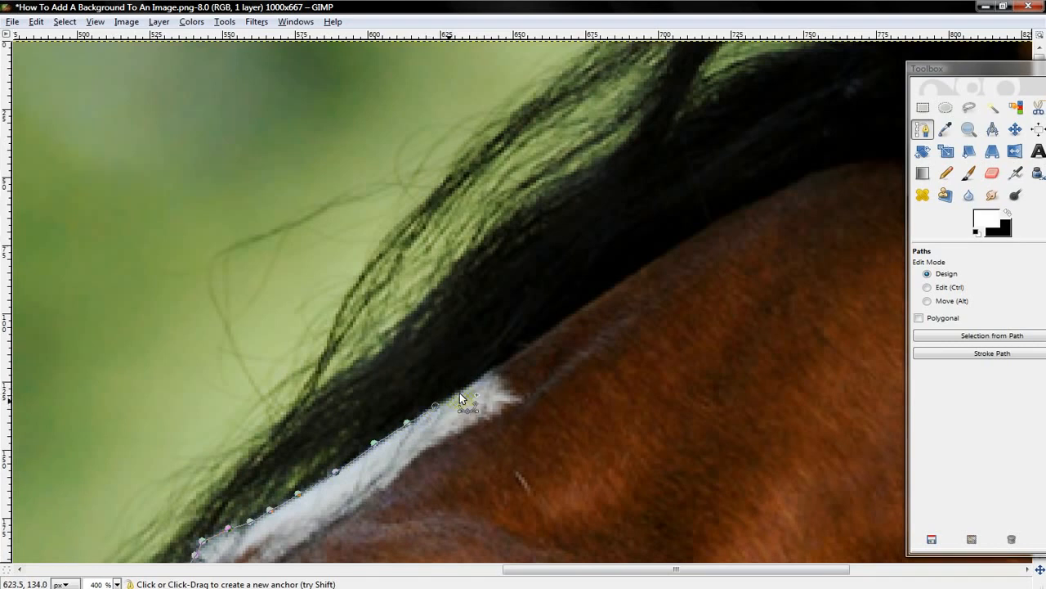
left_click(489, 415)
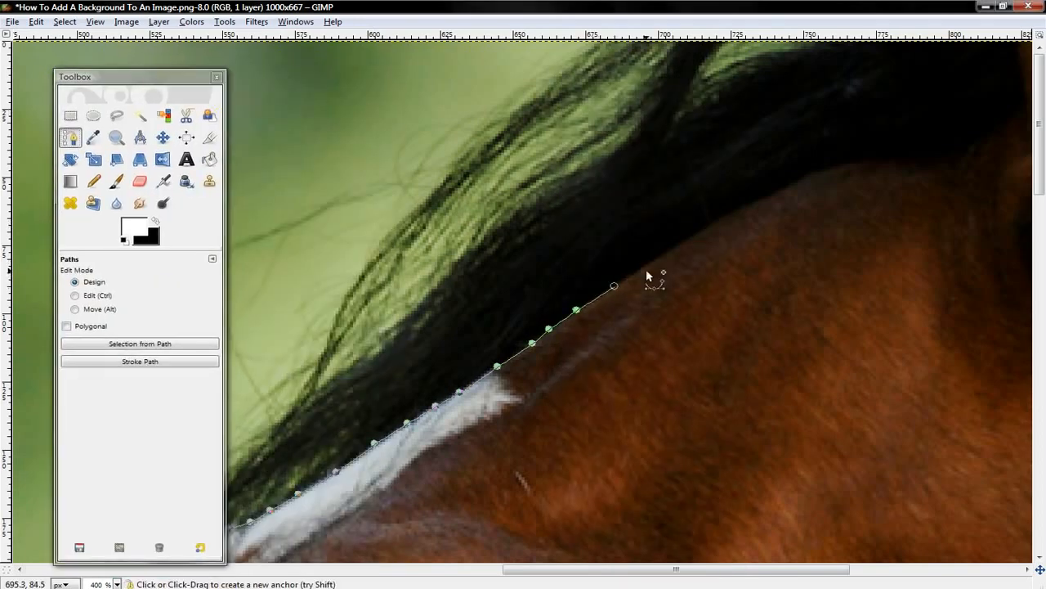
Continue anchors along the mane's underside to the top of the neck
left_click(707, 232)
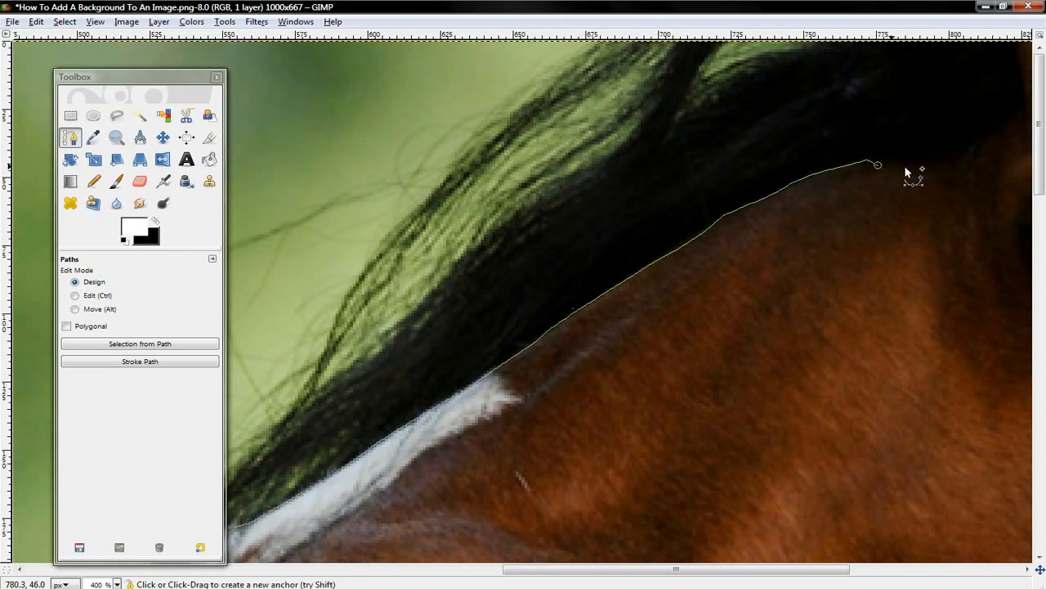
left_click(954, 162)
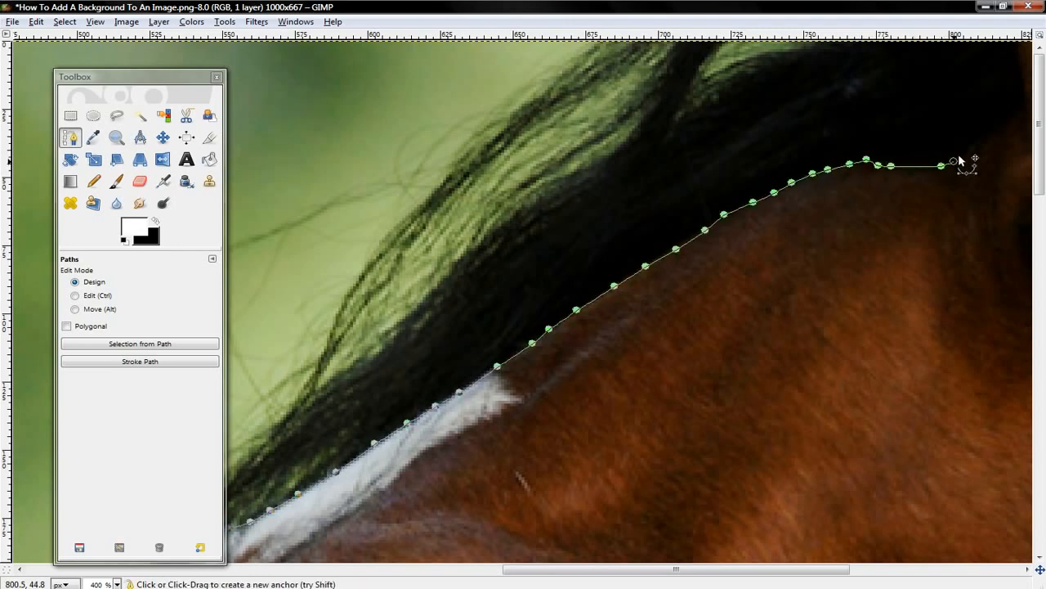
left_click(971, 143)
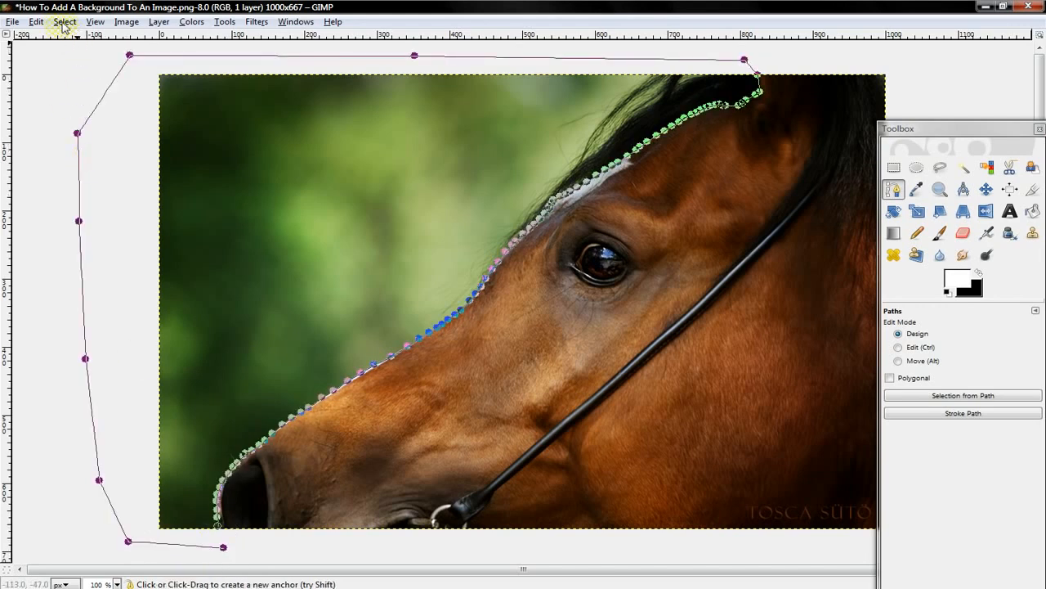
Convert the traced path into a selection via Select > From Path
left_click(64, 22)
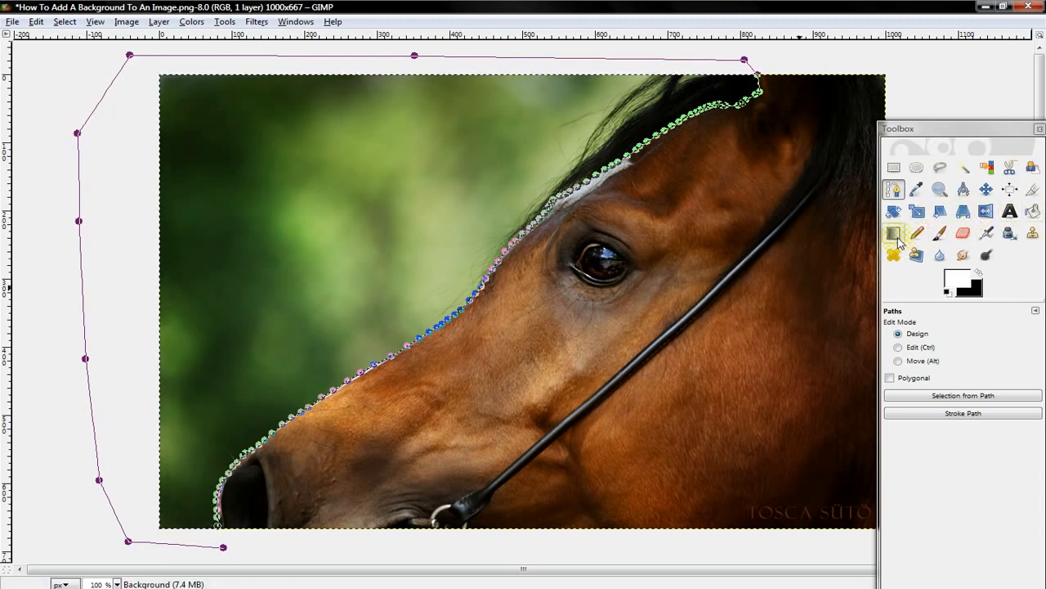
Fill the selected green background with a white-to-black linear gradient
left_click(894, 231)
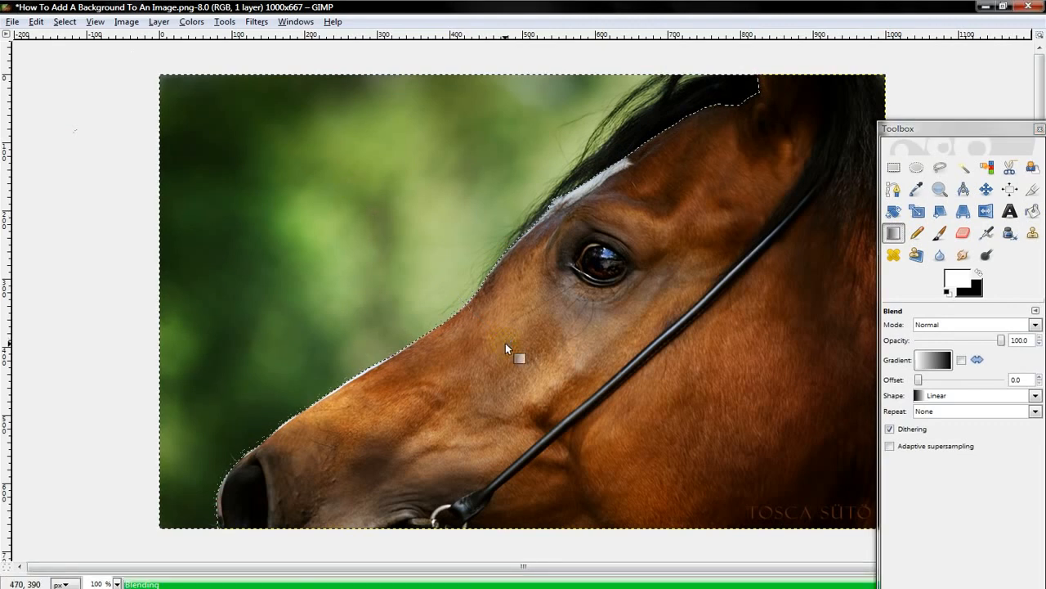
left_click_drag(507, 351, 450, 390)
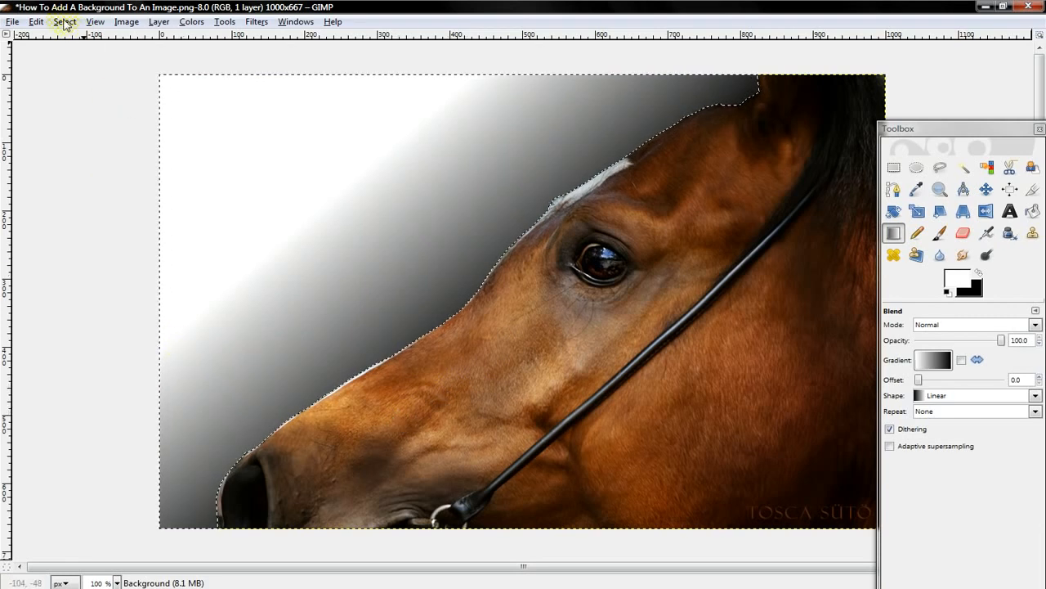
left_click(64, 23)
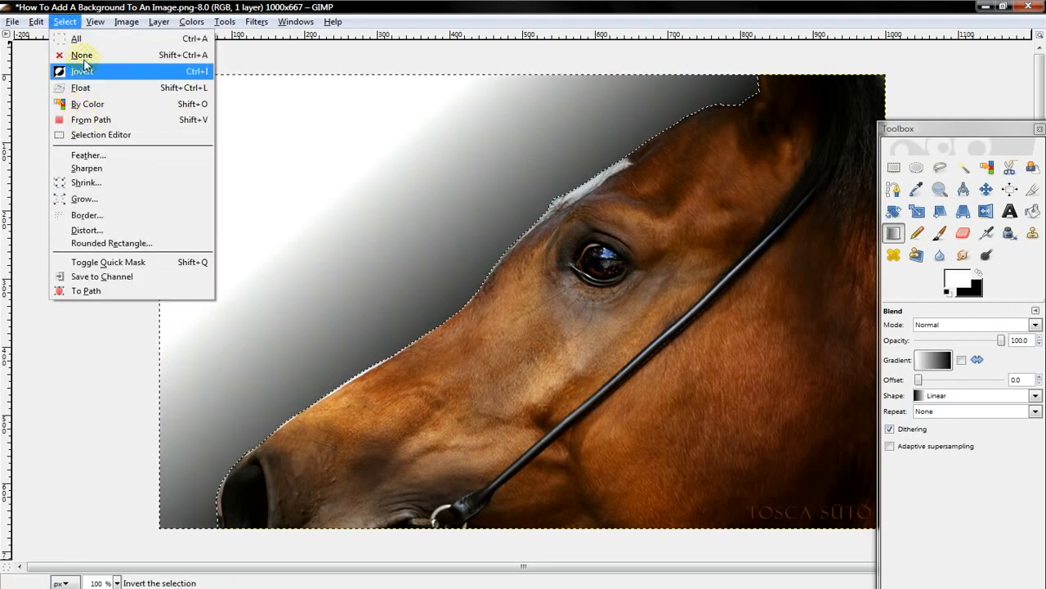